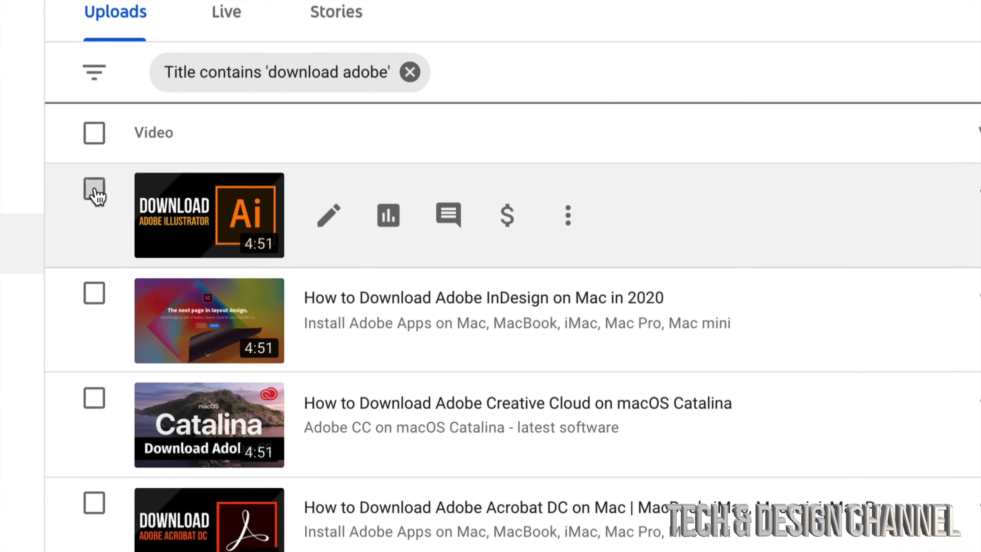
- Select the Adobe Illustrator download video and choose Delete forever from More actions
left_click(94, 203)
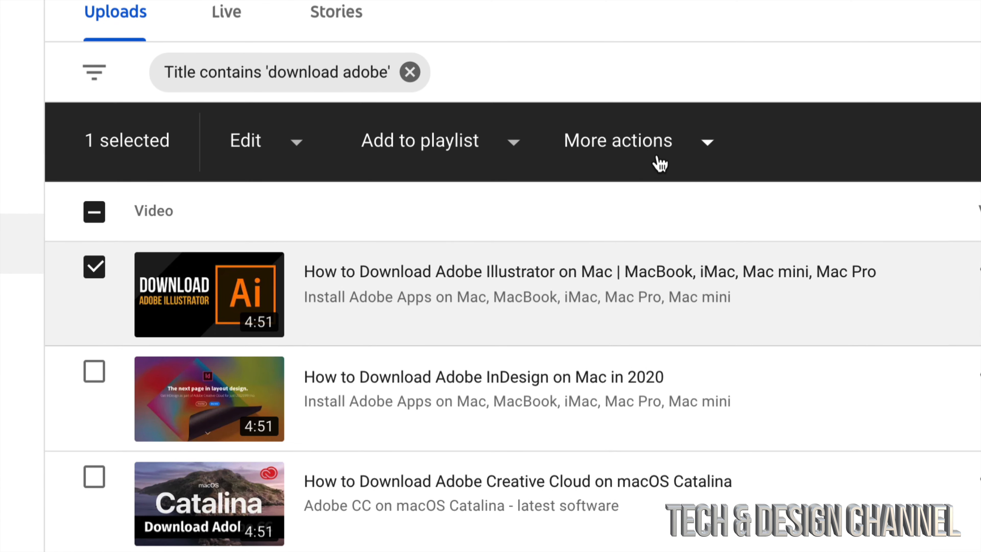
mouse_move(706, 151)
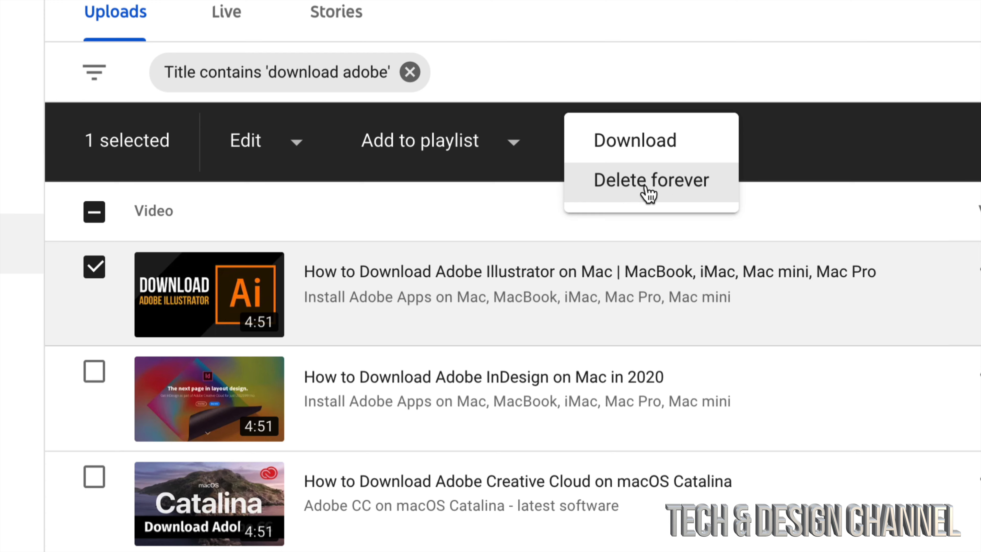
left_click(650, 180)
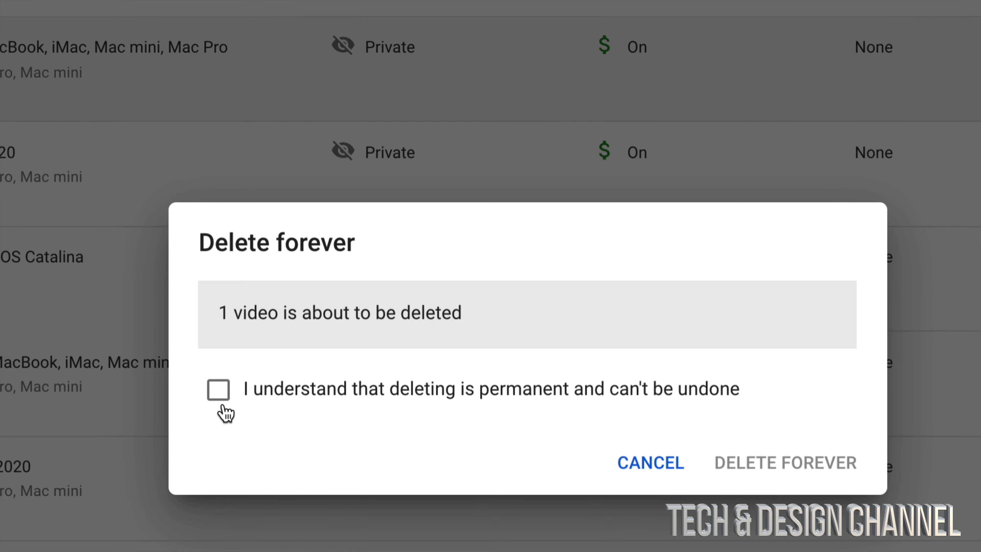
- Acknowledge that deletion is permanent and confirm deleting the Adobe Illustrator video forever
left_click(218, 389)
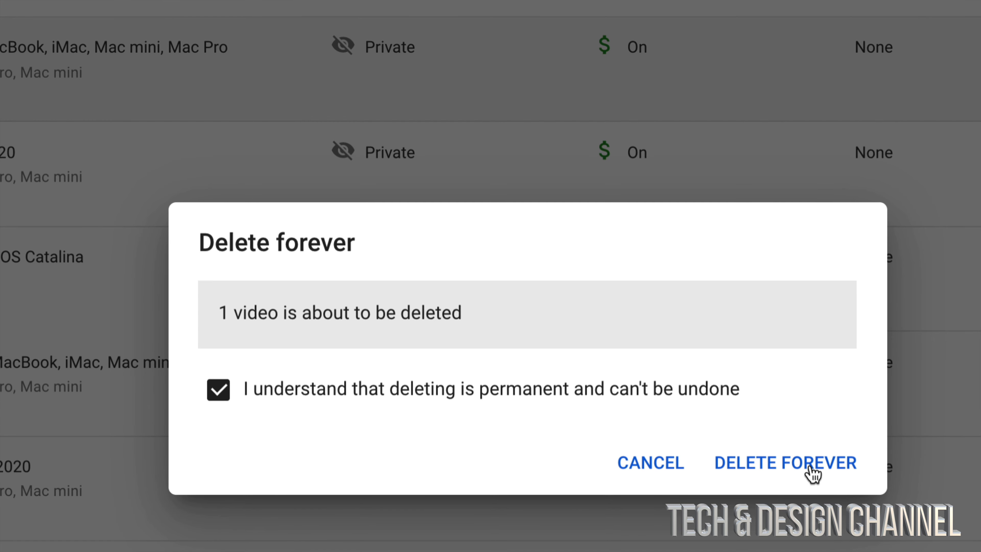
left_click(784, 462)
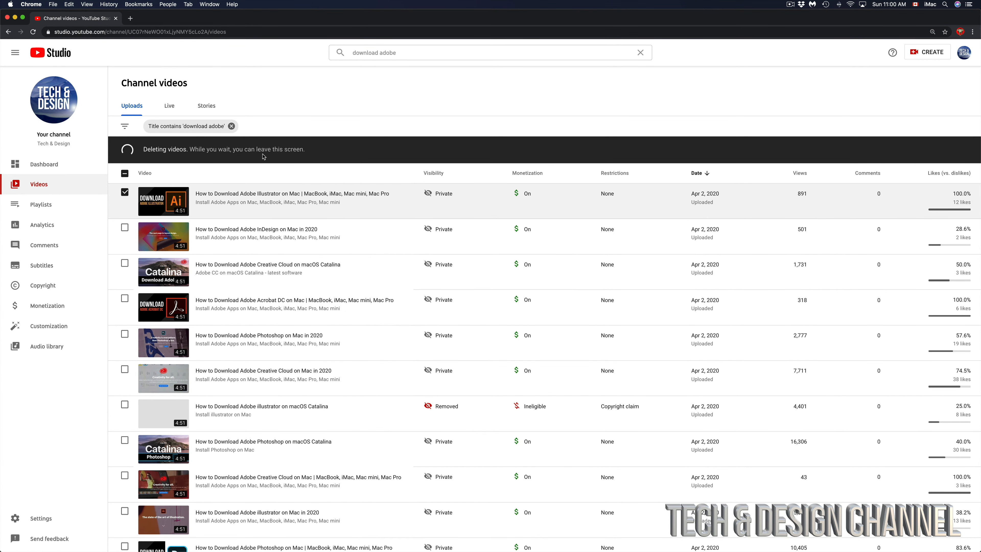
mouse_move(490, 179)
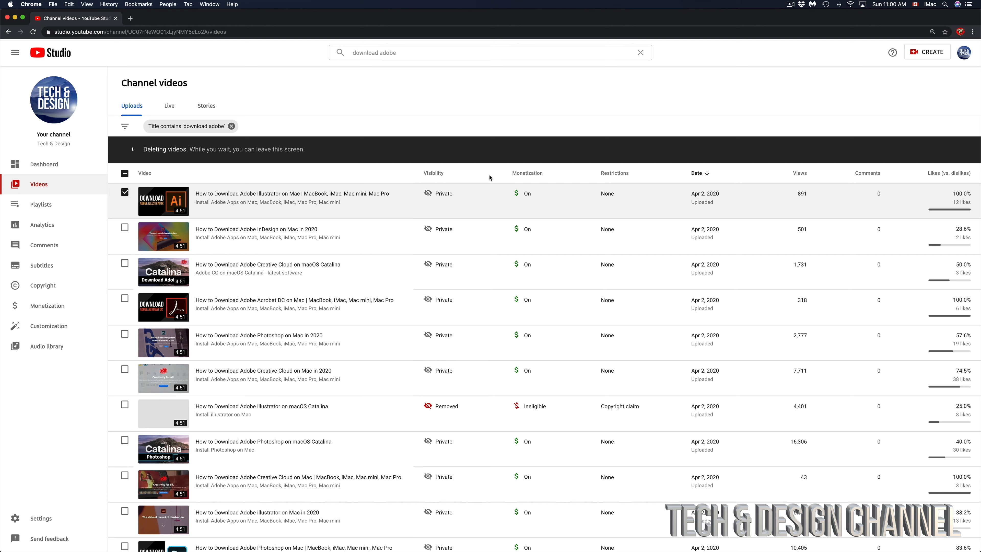
scroll("down", 3)
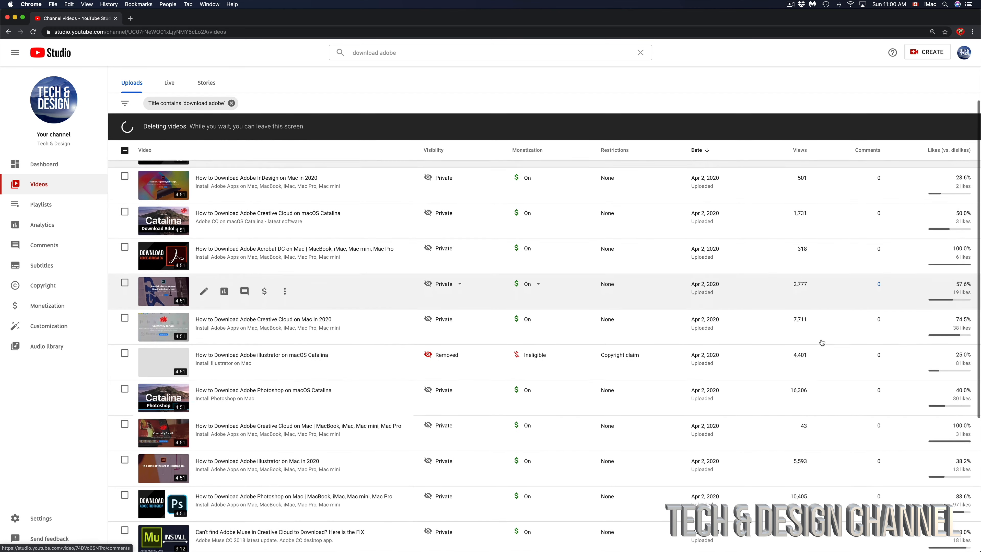
scroll("down", 3)
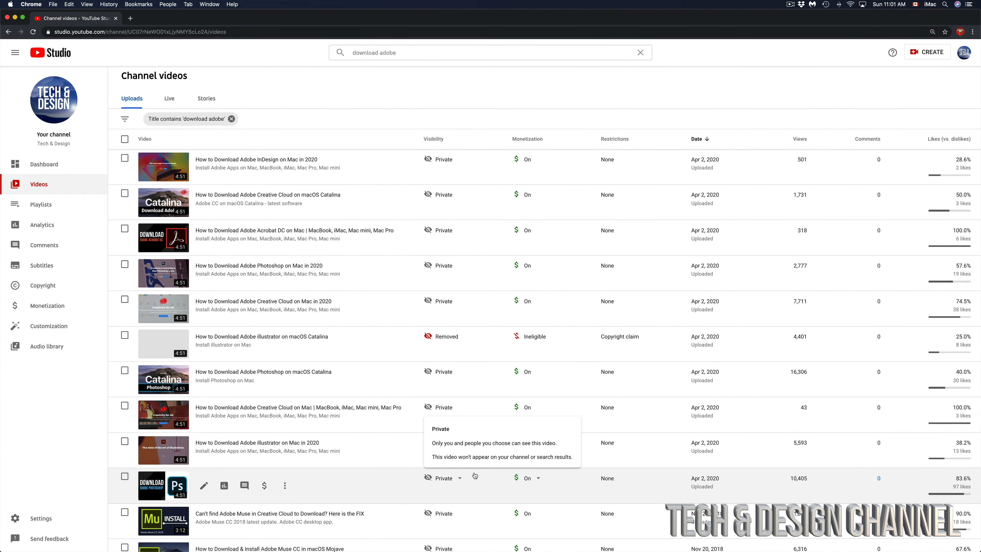
mouse_move(594, 354)
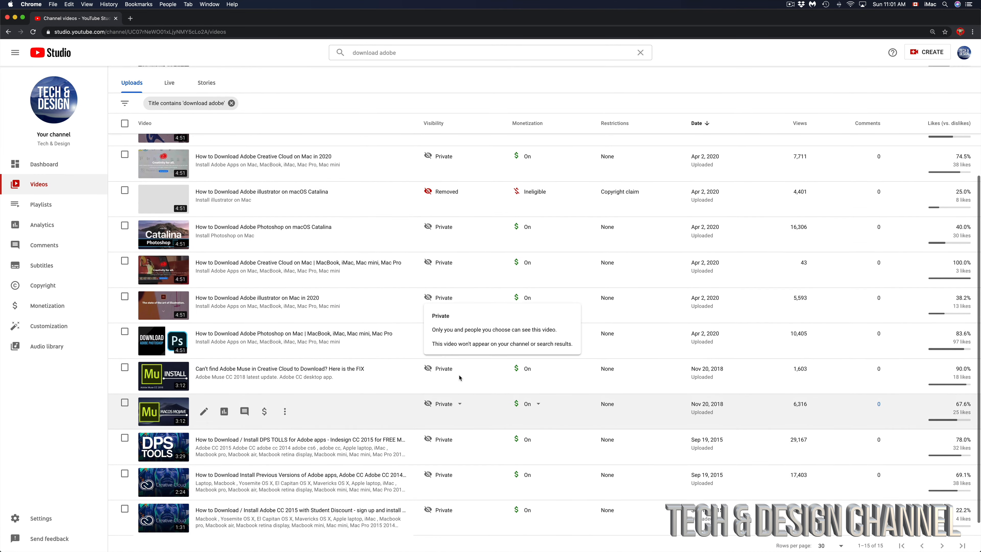
- Scroll through the list of 15 selected 'download adobe' videos to review them
scroll("up", 3)
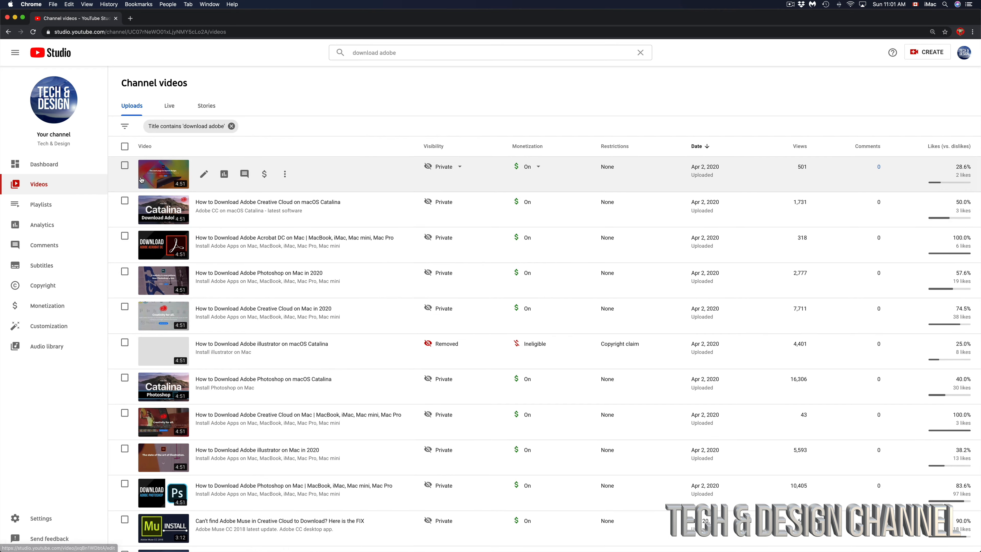
mouse_move(125, 145)
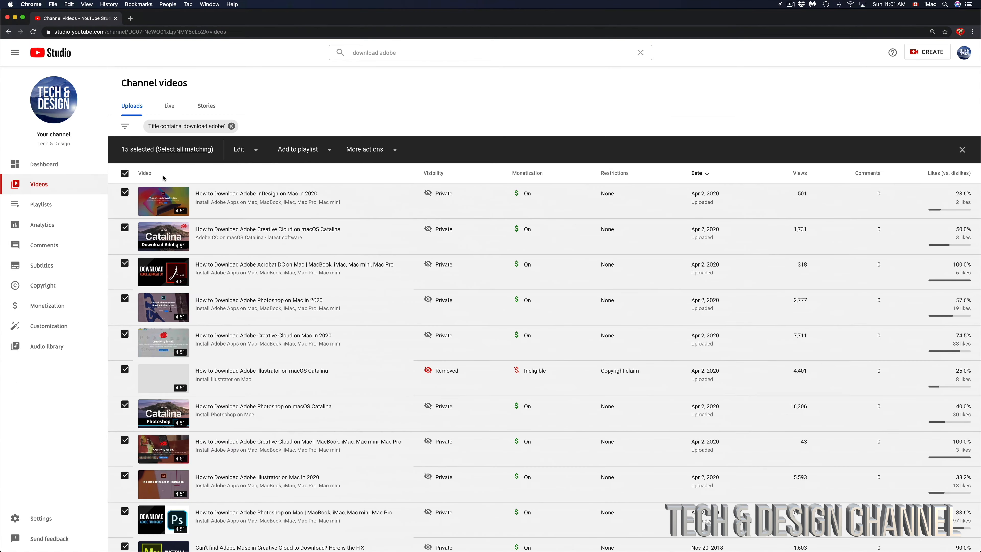
scroll("down", 3)
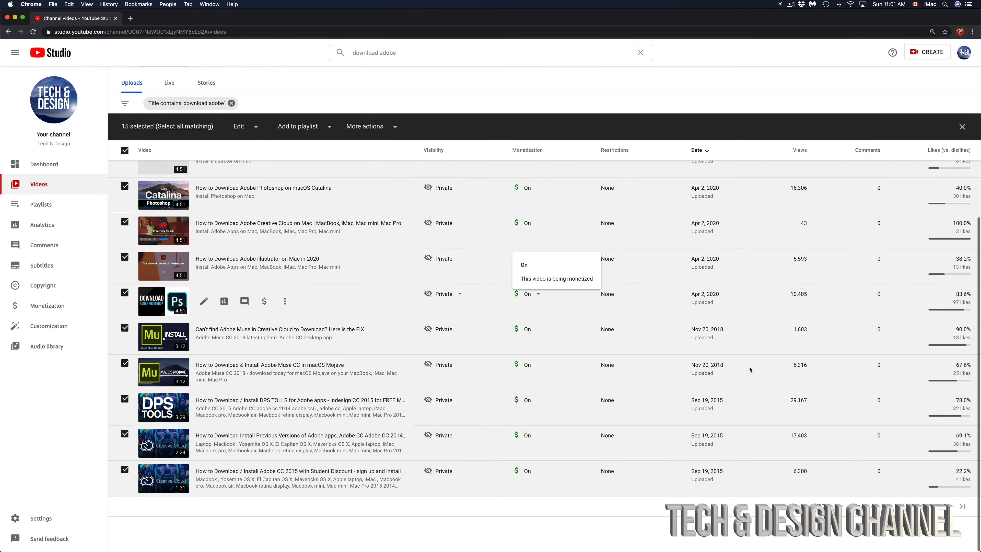
mouse_move(655, 392)
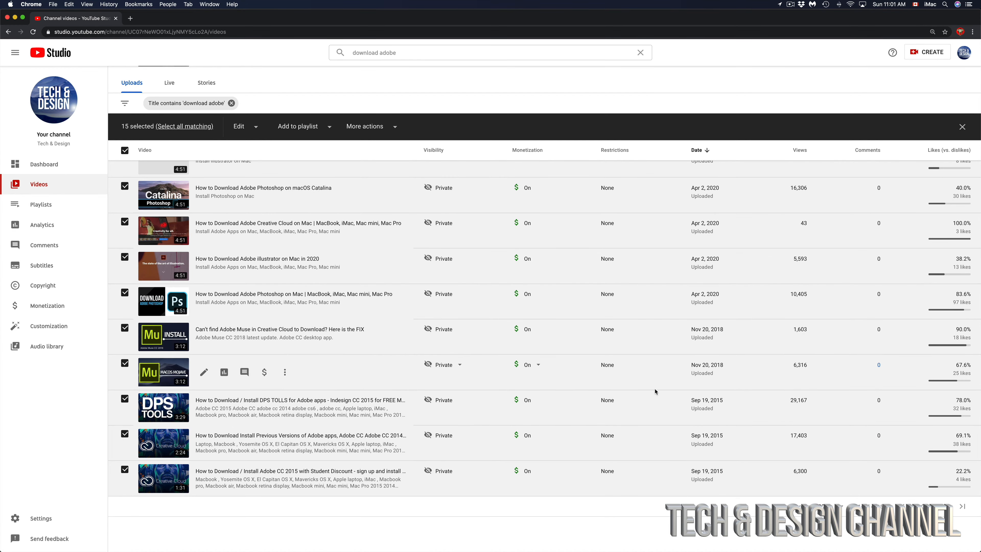
scroll("up", 3)
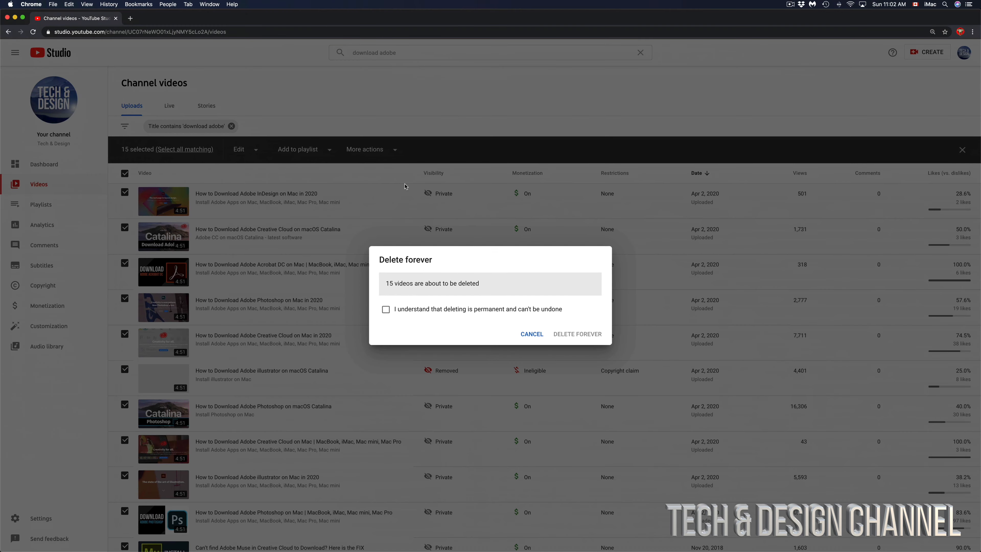
- Acknowledge the permanence warning and delete all 15 selected videos forever
left_click(386, 309)
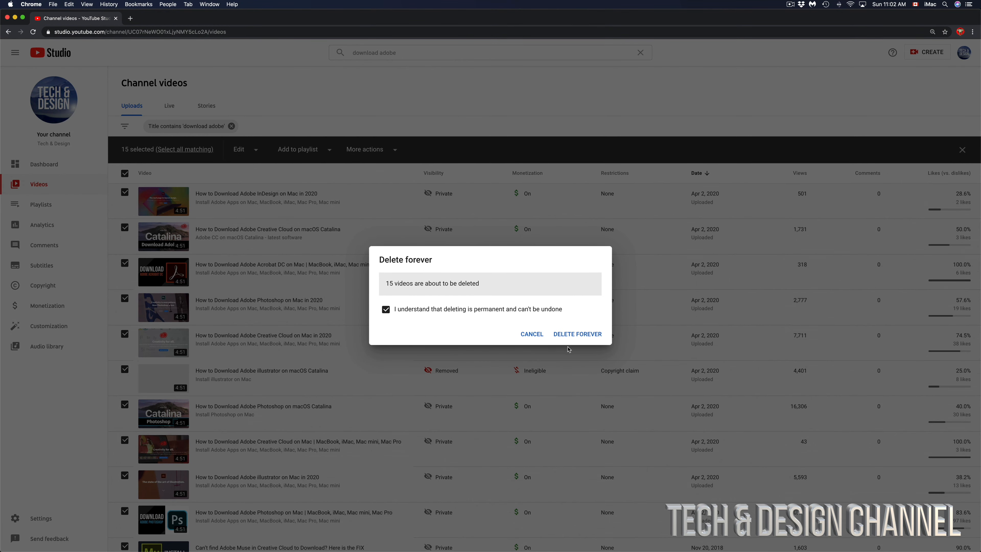
left_click(576, 334)
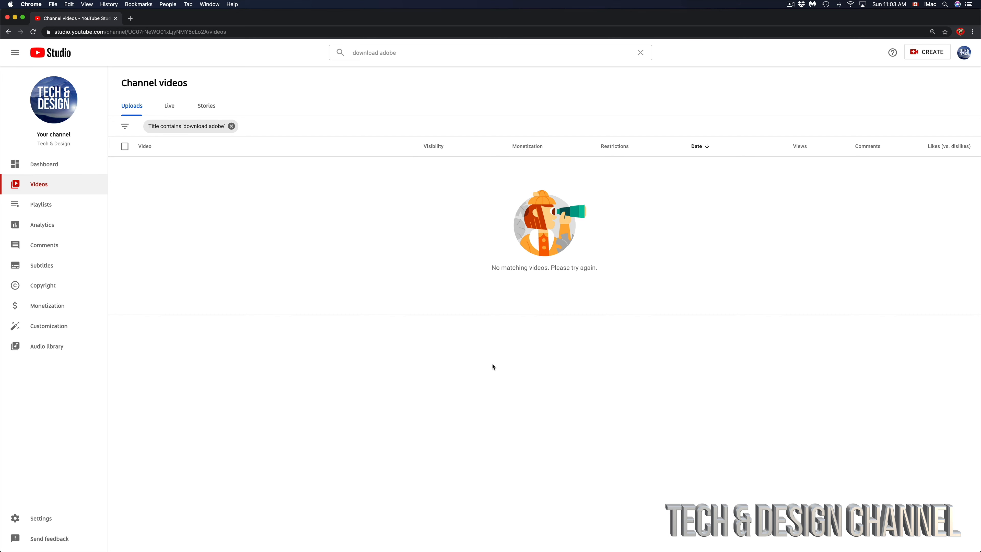
mouse_move(394, 170)
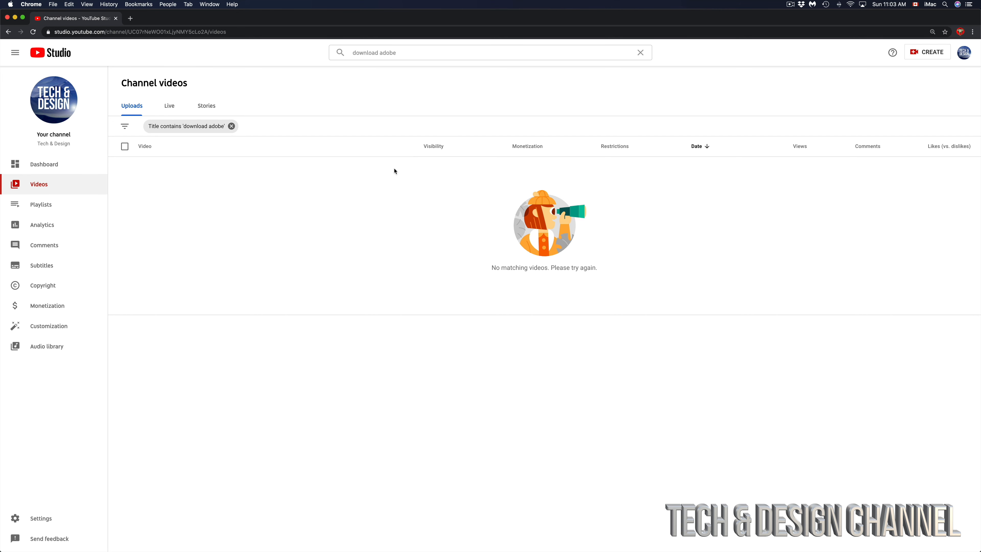
mouse_move(575, 305)
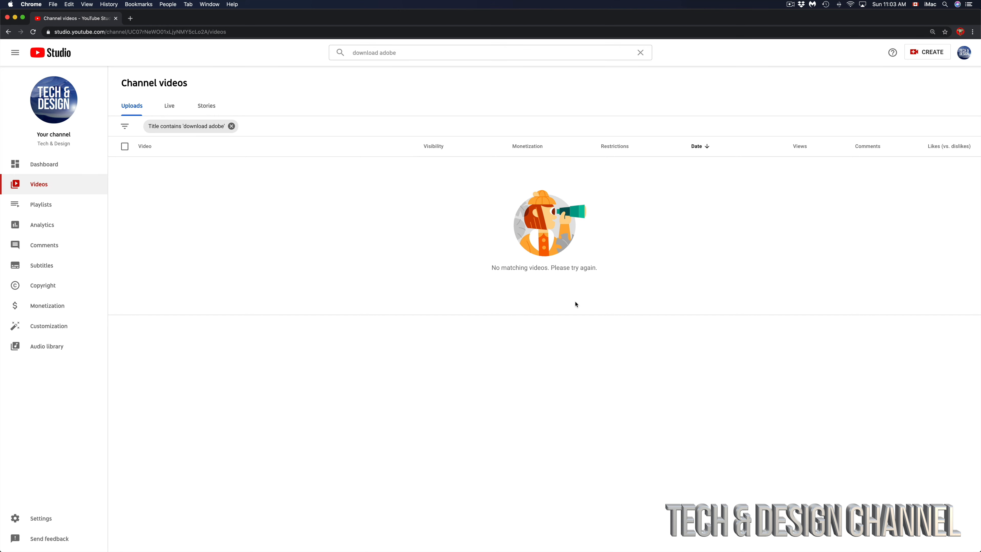
mouse_move(474, 248)
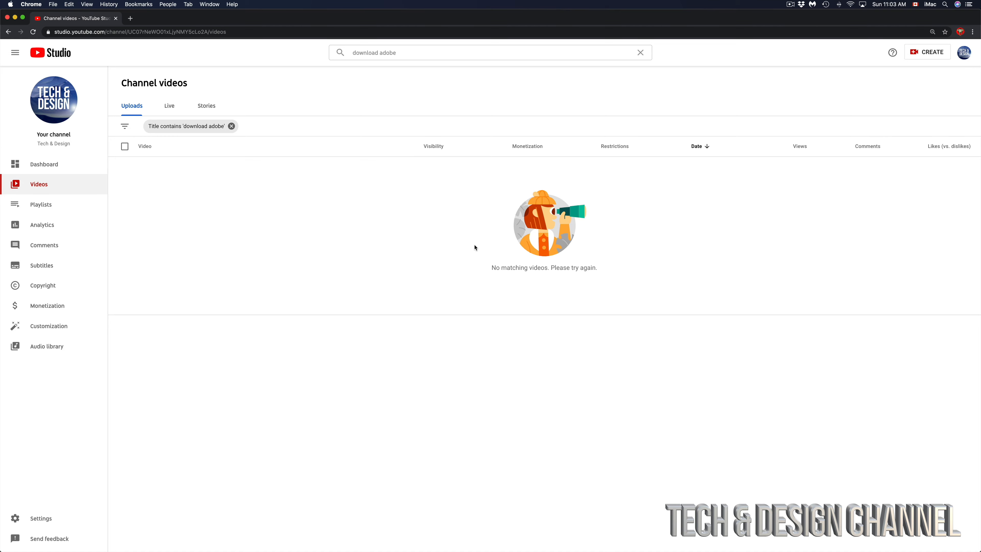